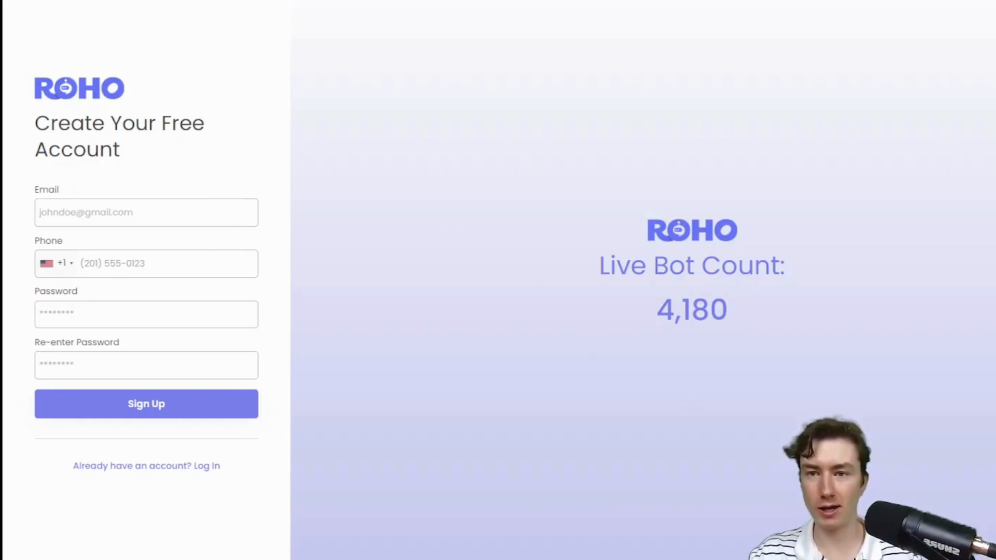
# Enter 'oie' in the new-account email field and highlight the install-app step.
pyautogui.click(146, 212)
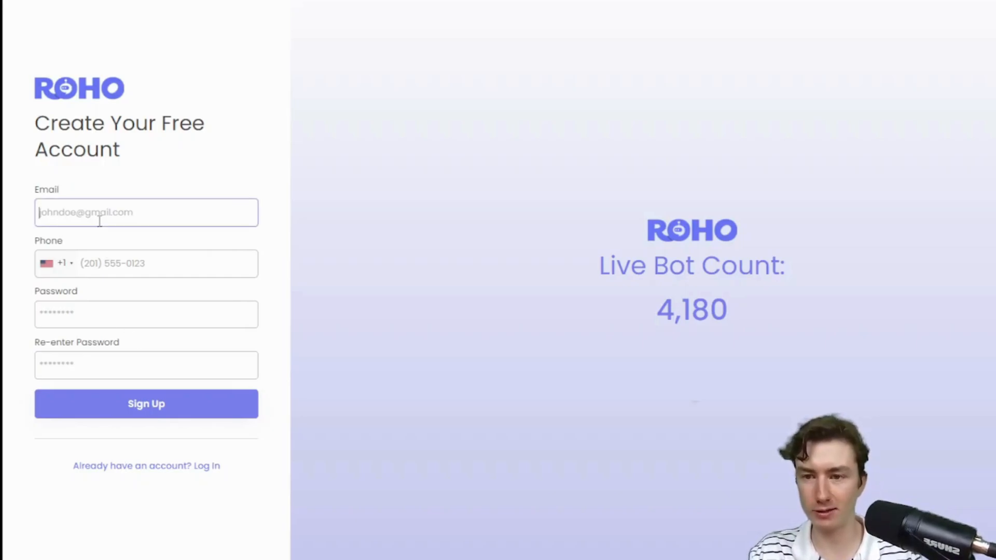
pyautogui.write('oie')
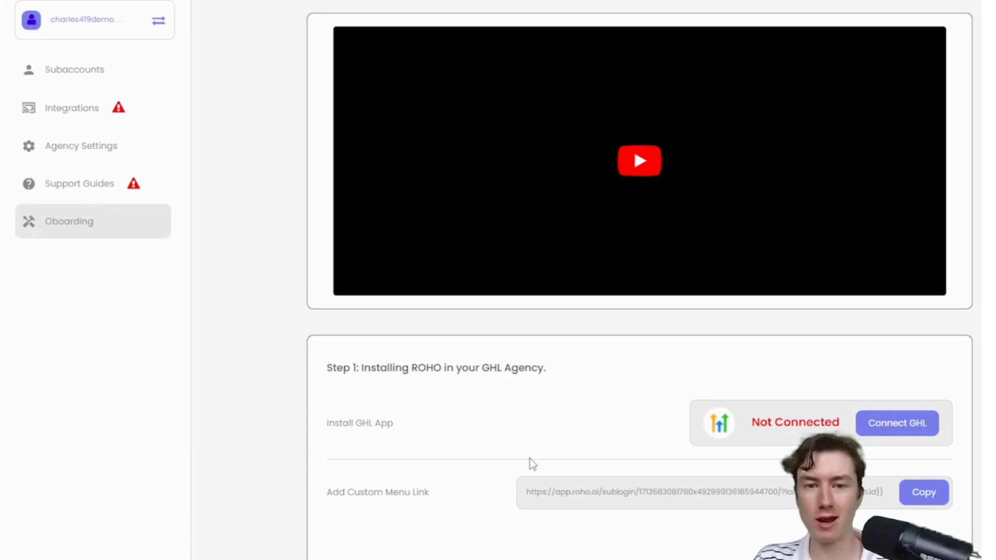
pyautogui.moveTo(365, 419)
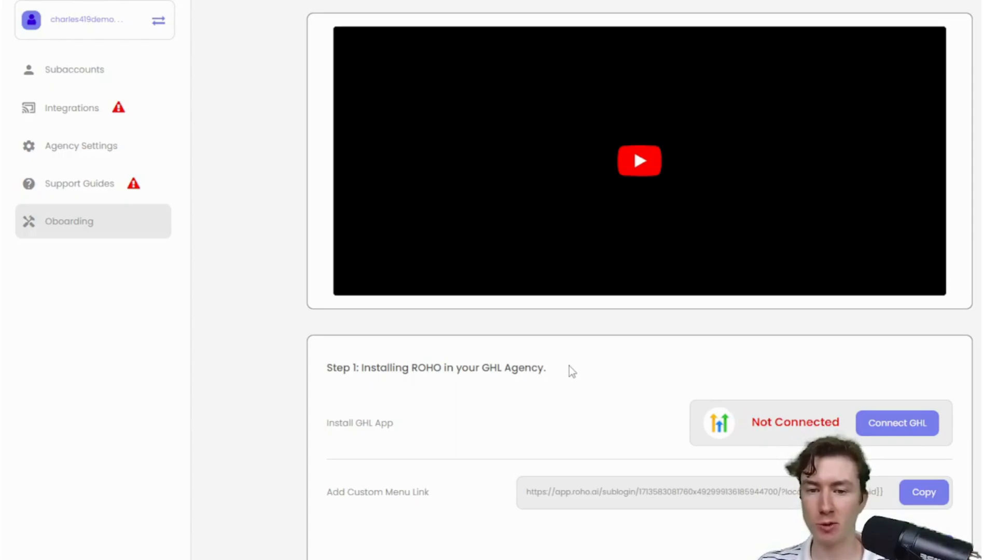
pyautogui.doubleClick(359, 423)
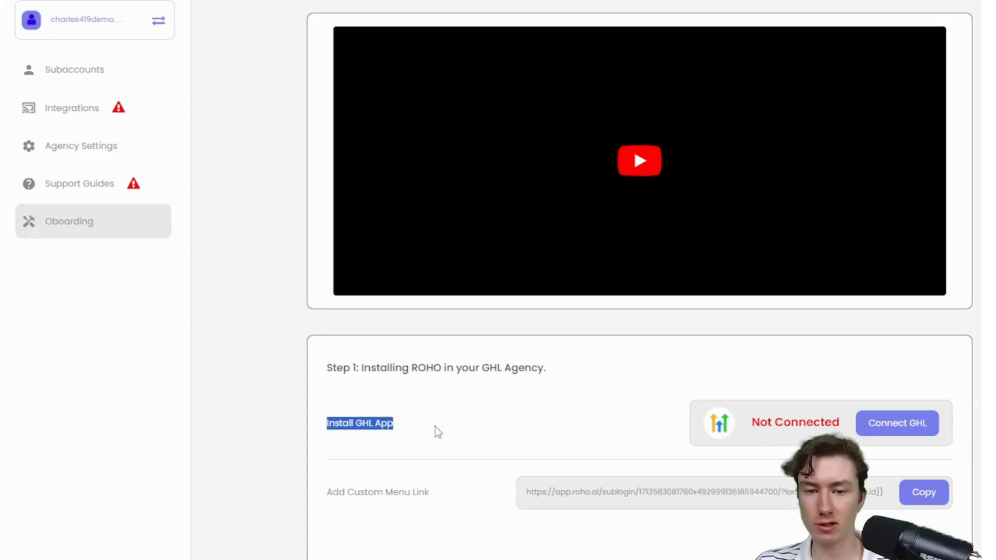
pyautogui.click(358, 423)
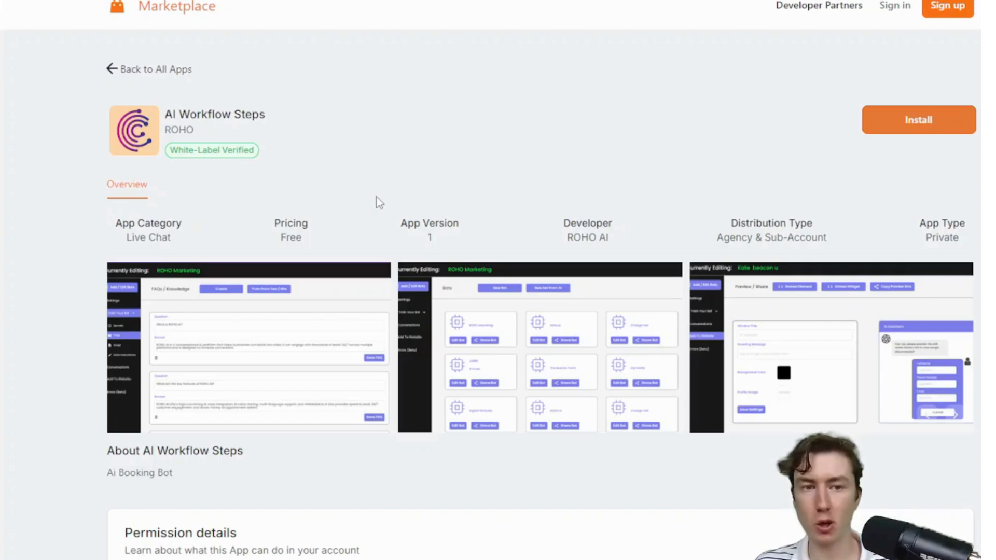
pyautogui.moveTo(851, 92)
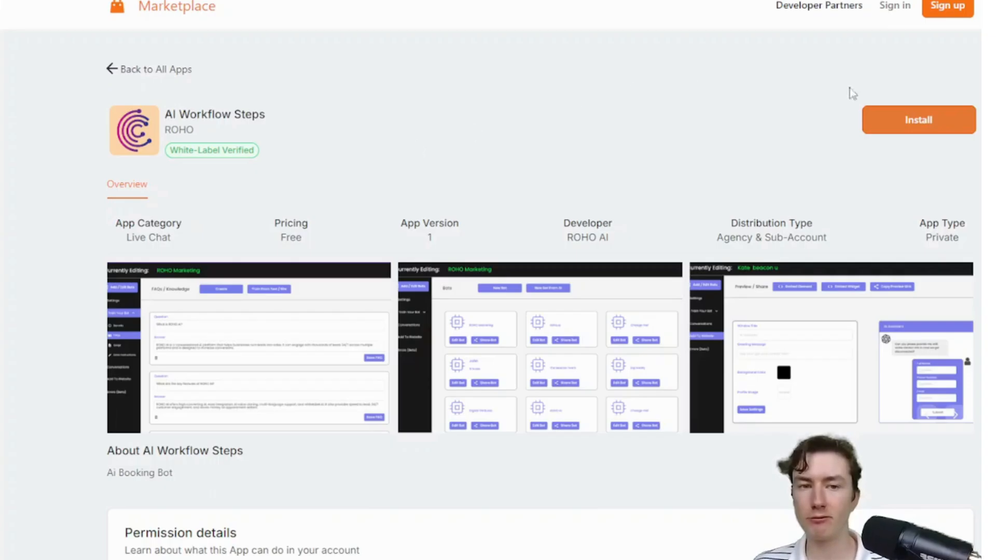
# Start installing the AI Workflow Steps app from its marketplace page.
pyautogui.click(918, 119)
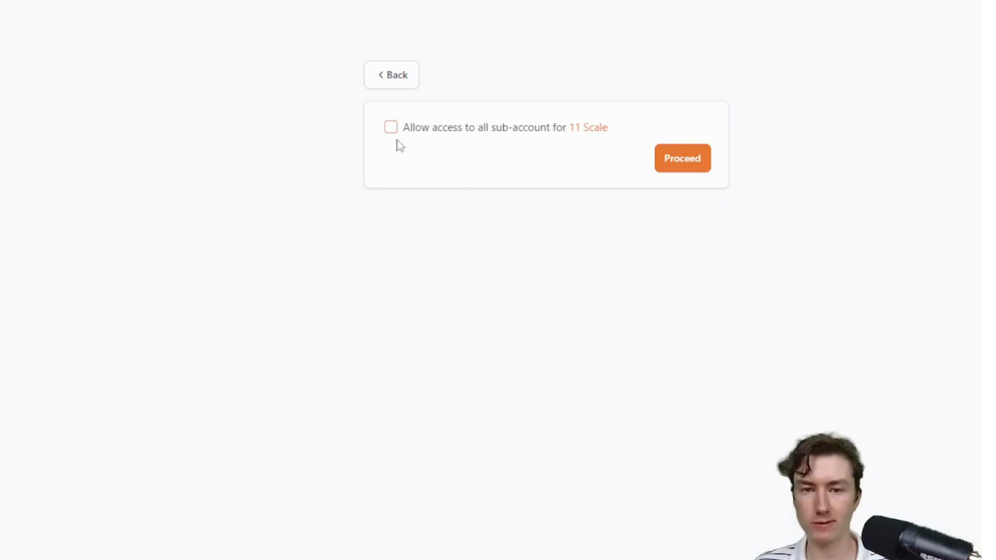
# Grant access to all 11 Scale sub-accounts, enable automatic future installation, and proceed.
pyautogui.click(390, 126)
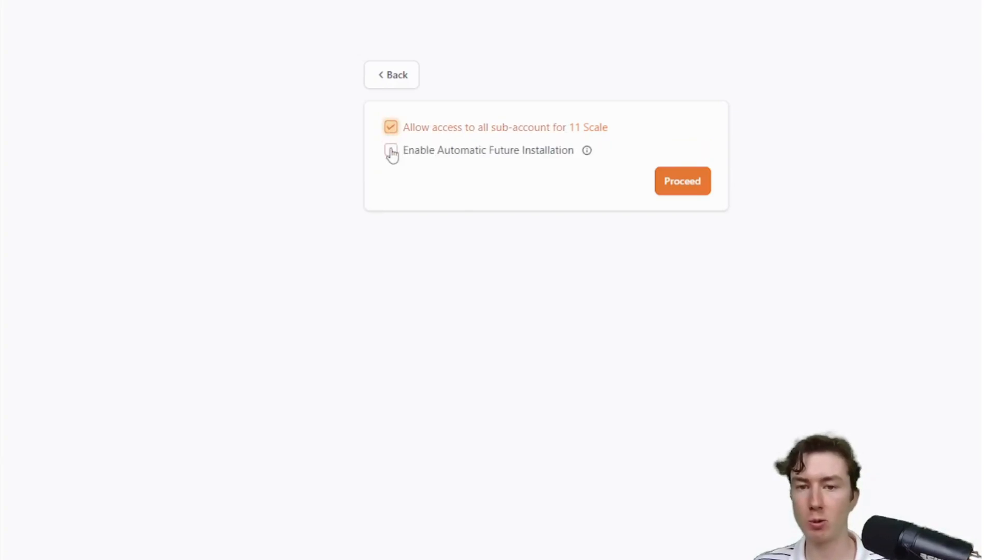
pyautogui.click(390, 151)
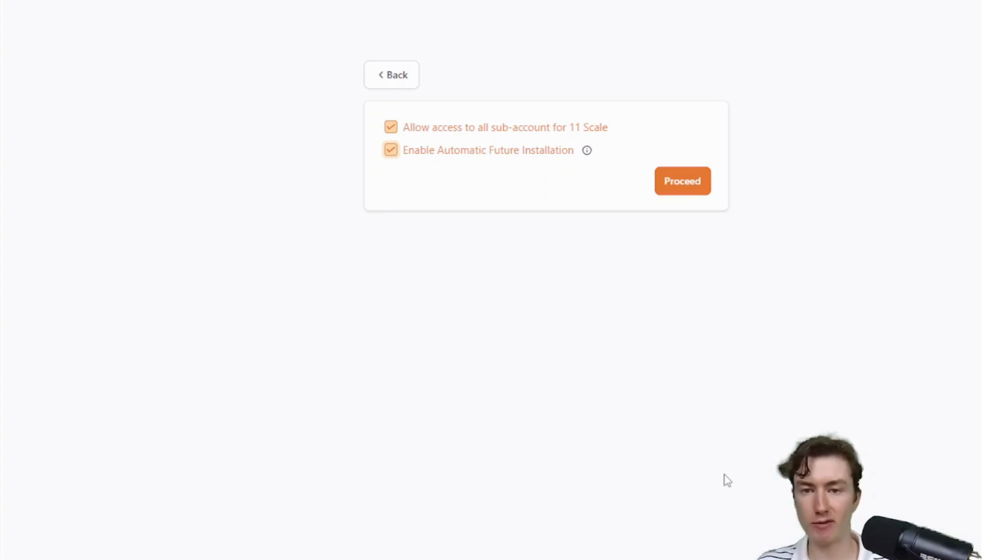
pyautogui.moveTo(682, 178)
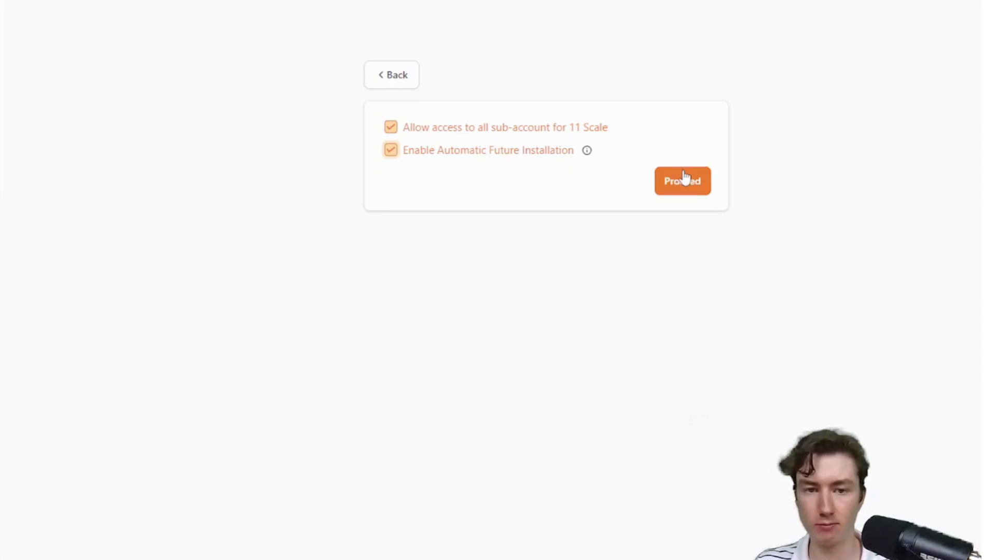
pyautogui.click(682, 181)
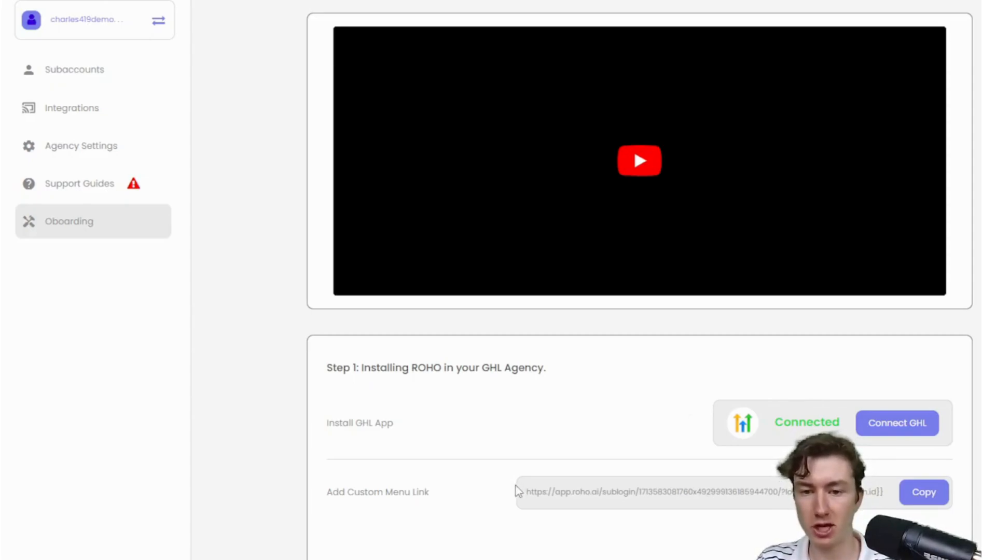
pyautogui.moveTo(479, 527)
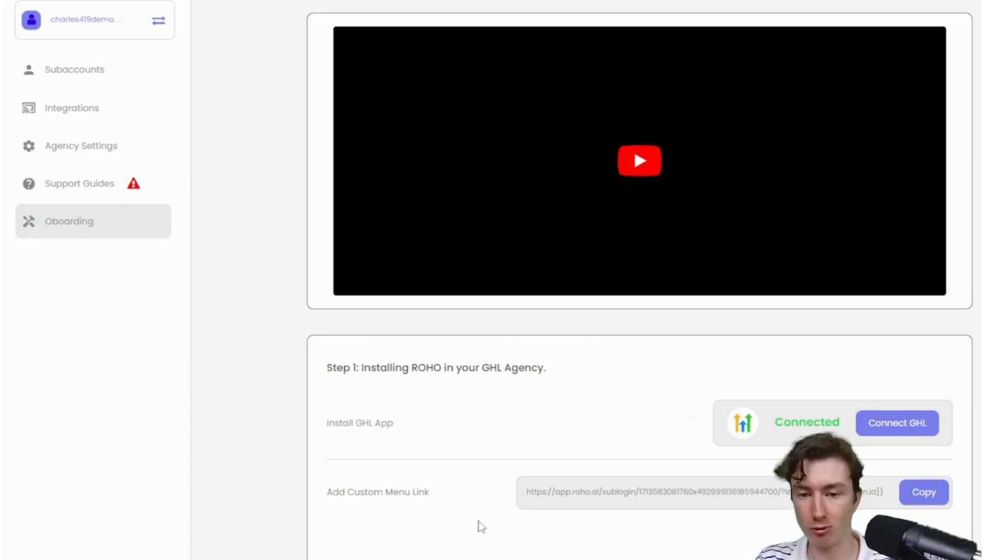
pyautogui.moveTo(474, 547)
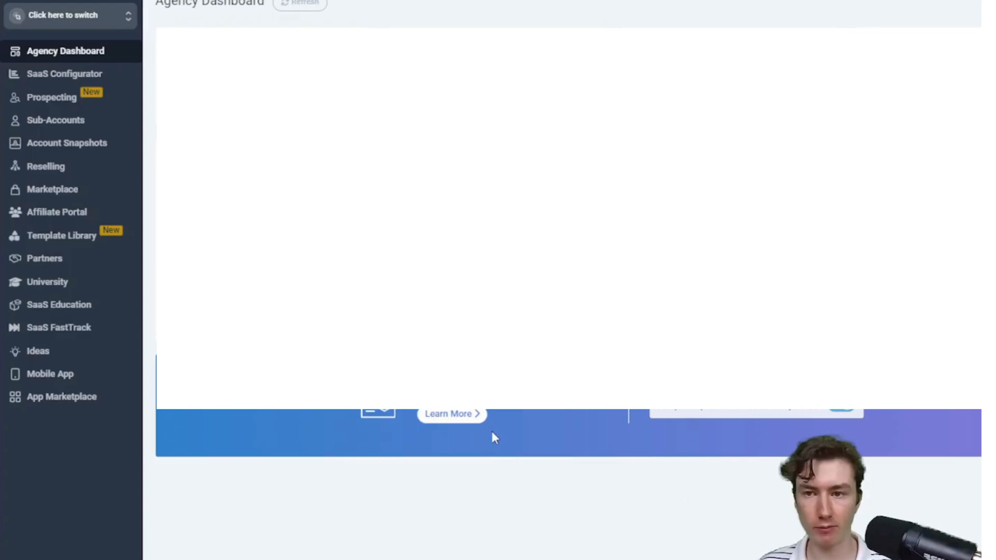
pyautogui.moveTo(71, 73)
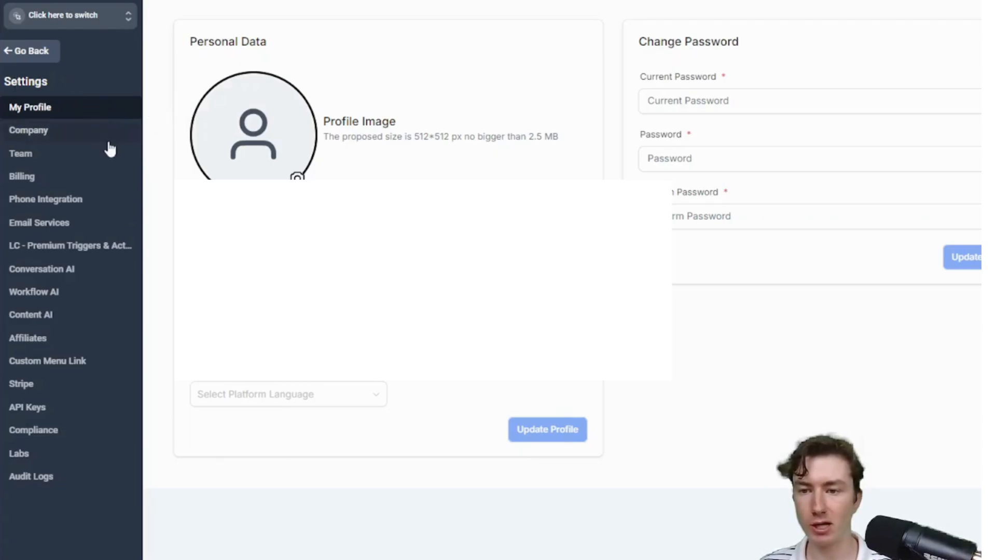
pyautogui.moveTo(49, 373)
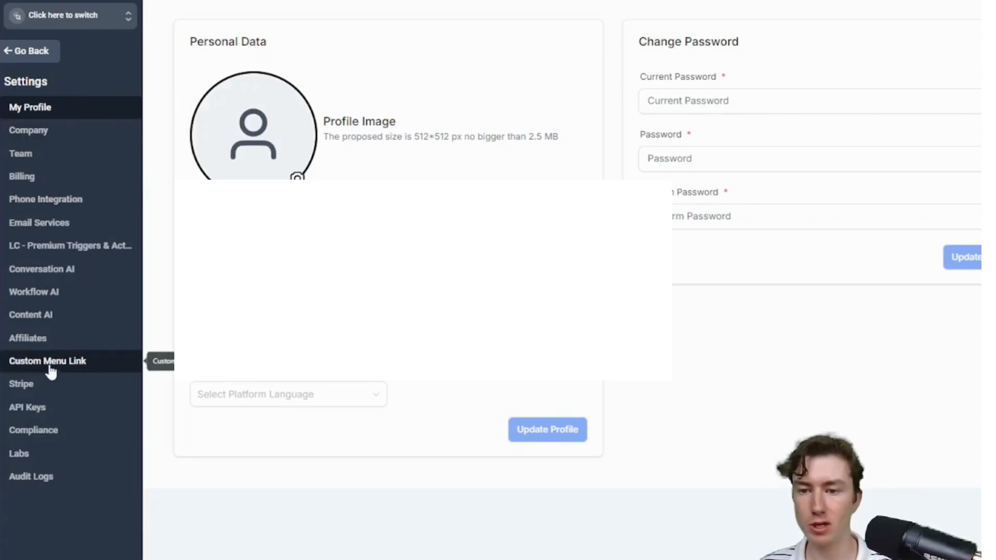
pyautogui.moveTo(40, 371)
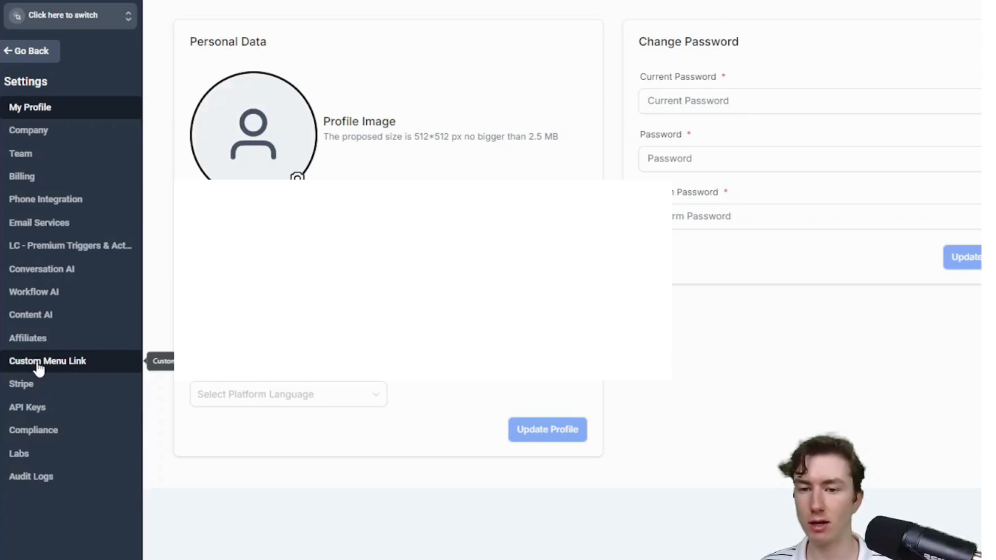
# Show the agency's Custom Menu Links page listing roho.ai and ROHO (Dev Branch).
pyautogui.click(48, 361)
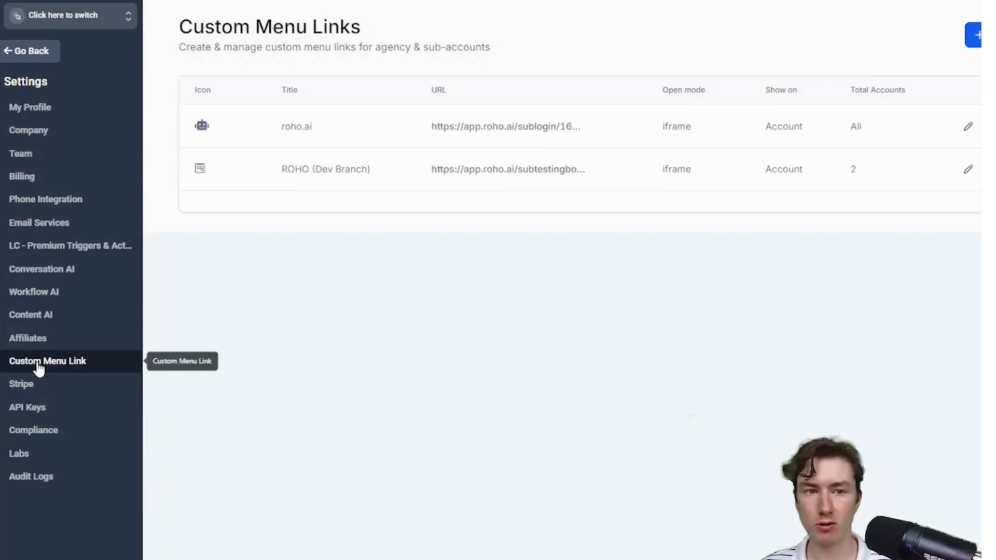
# Create a new link, search icons for 'robot' to pick android, and title it 'Ai Bo'.
pyautogui.click(977, 36)
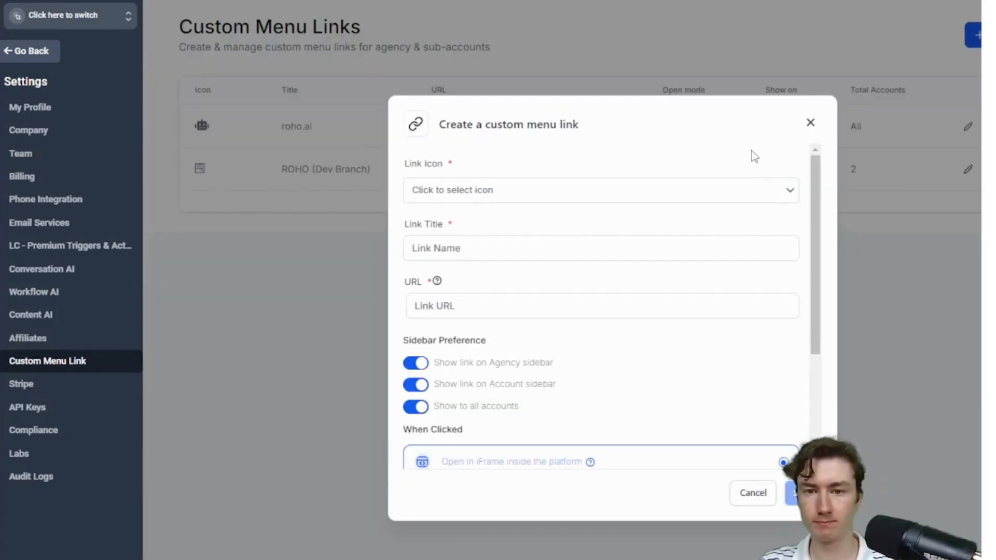
pyautogui.click(595, 190)
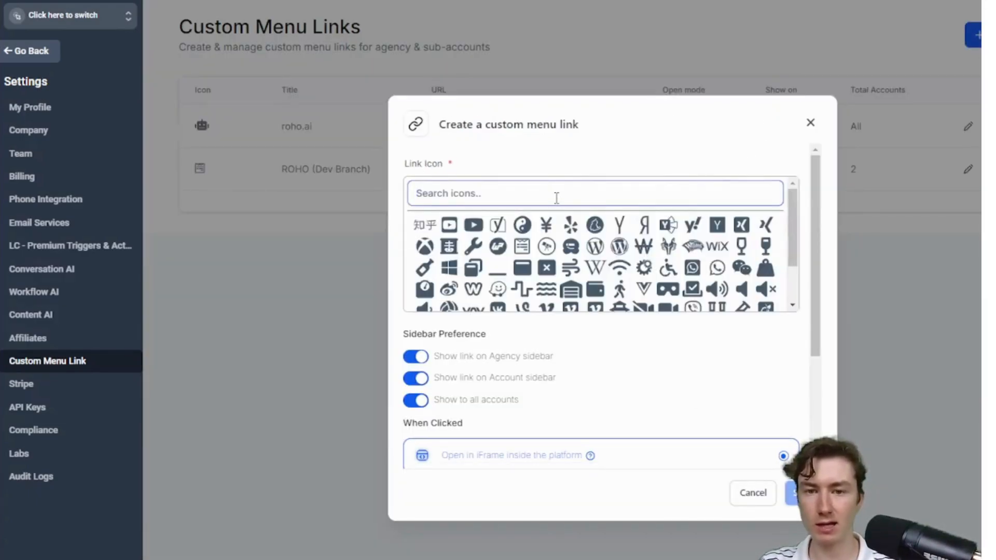
pyautogui.write('robot')
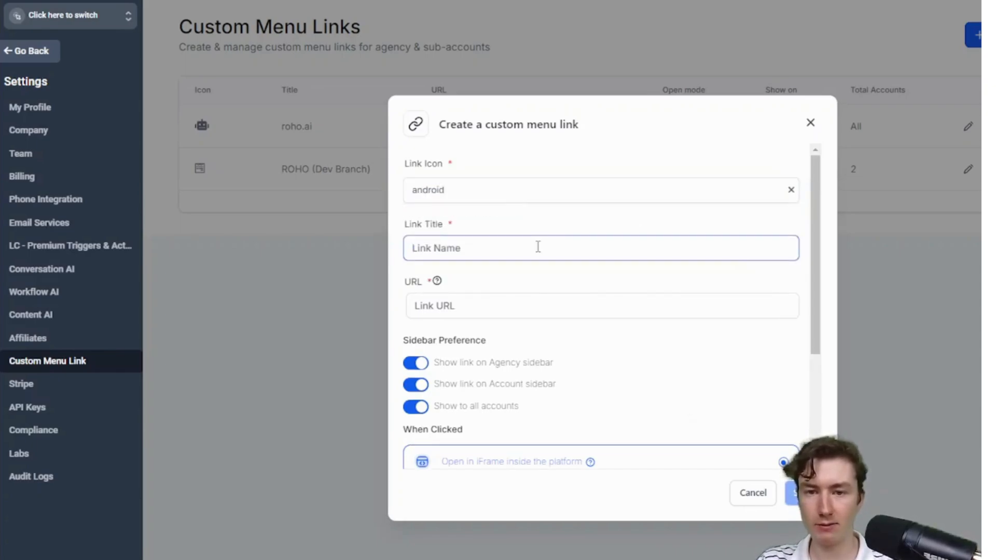
pyautogui.write('Ai Bot')
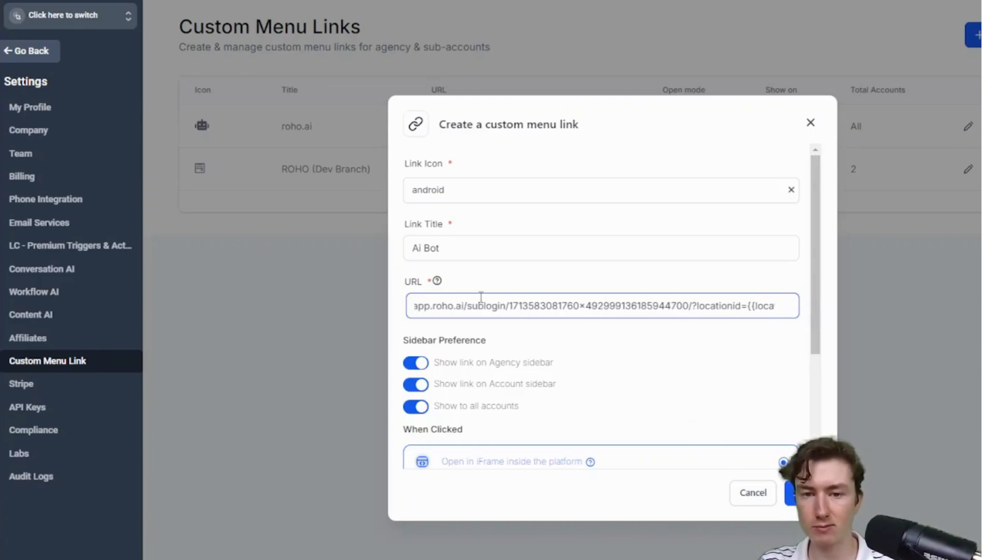
# Hide the link from the agency sidebar and allow microphone access for the iframe.
pyautogui.scroll(-3)
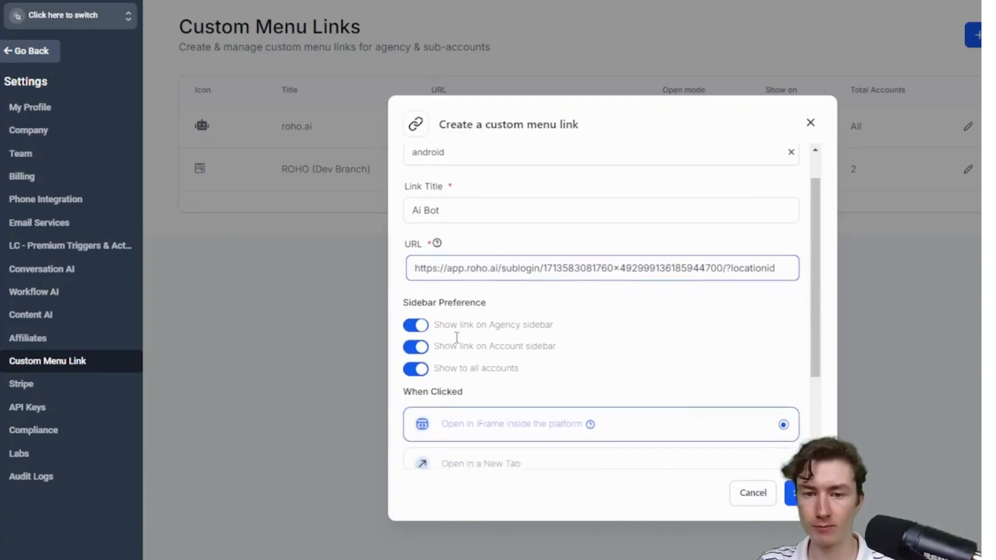
pyautogui.scroll(-3)
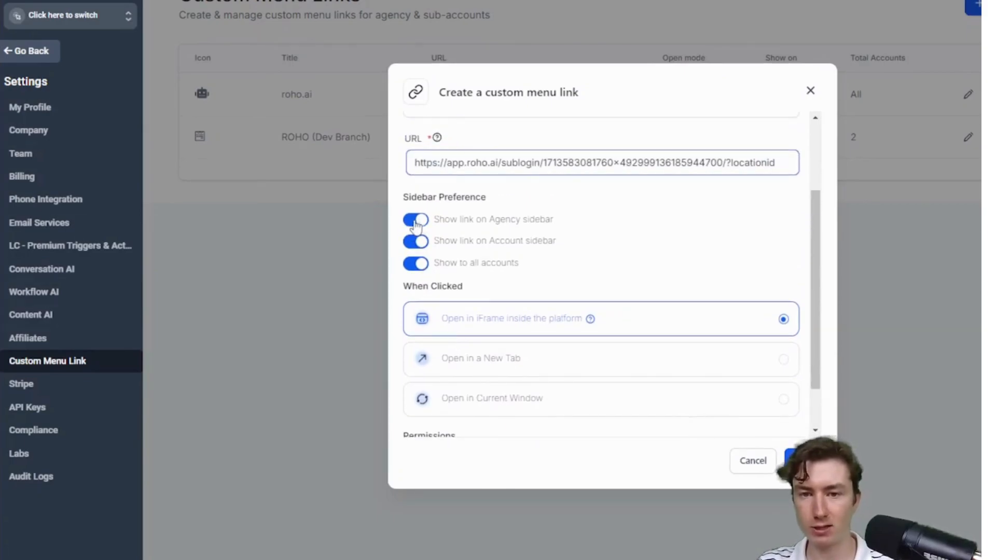
pyautogui.click(415, 220)
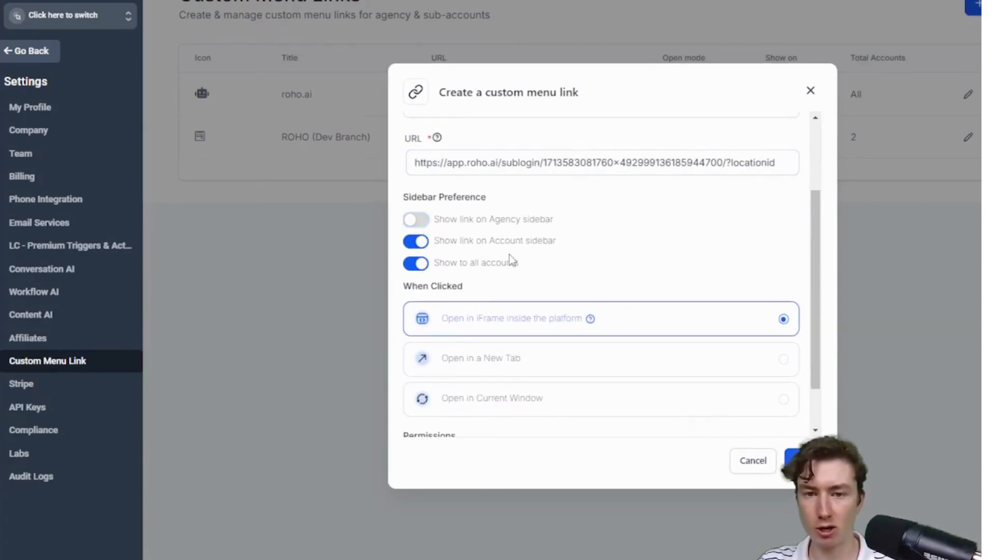
pyautogui.scroll(-3)
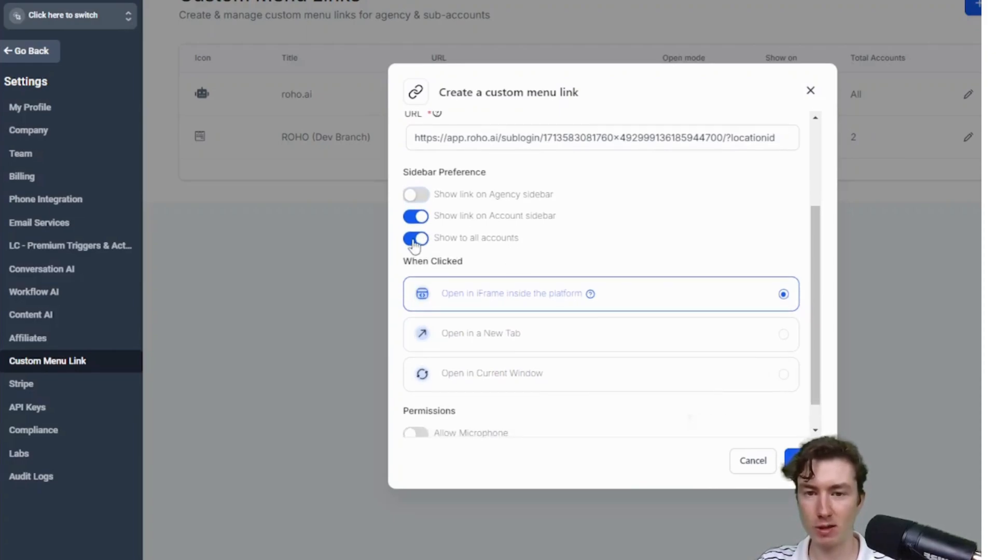
pyautogui.scroll(-3)
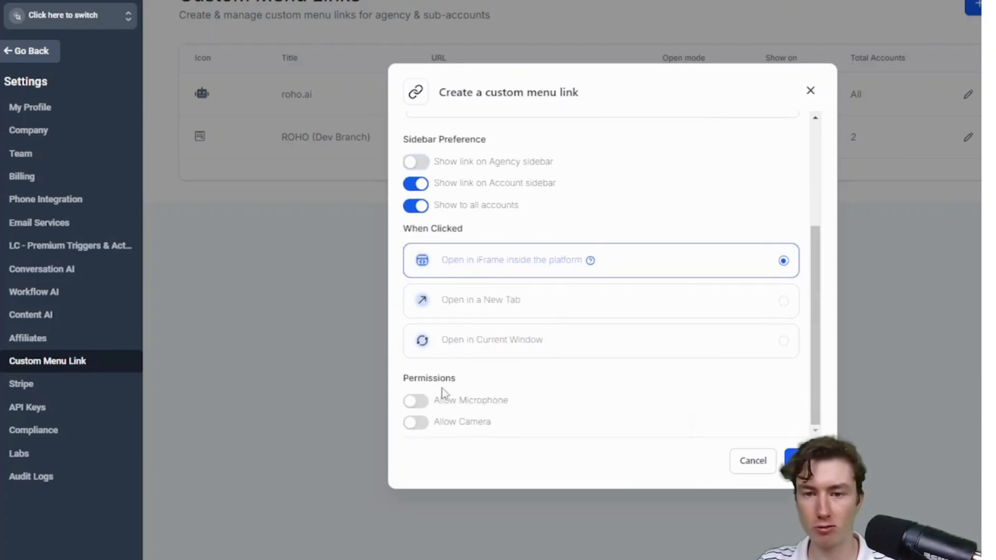
pyautogui.click(415, 400)
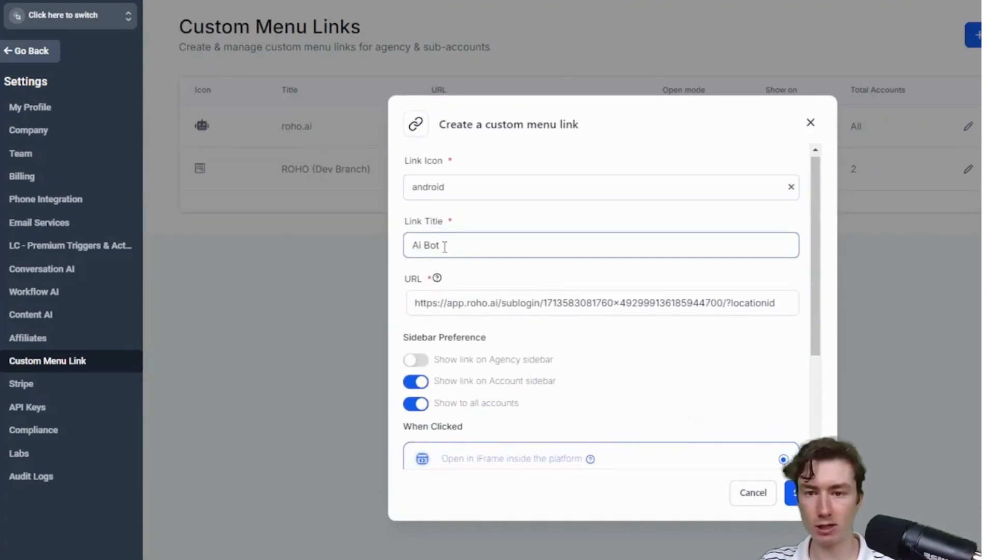
# Save the new Ai Bot custom menu link.
pyautogui.scroll(-3)
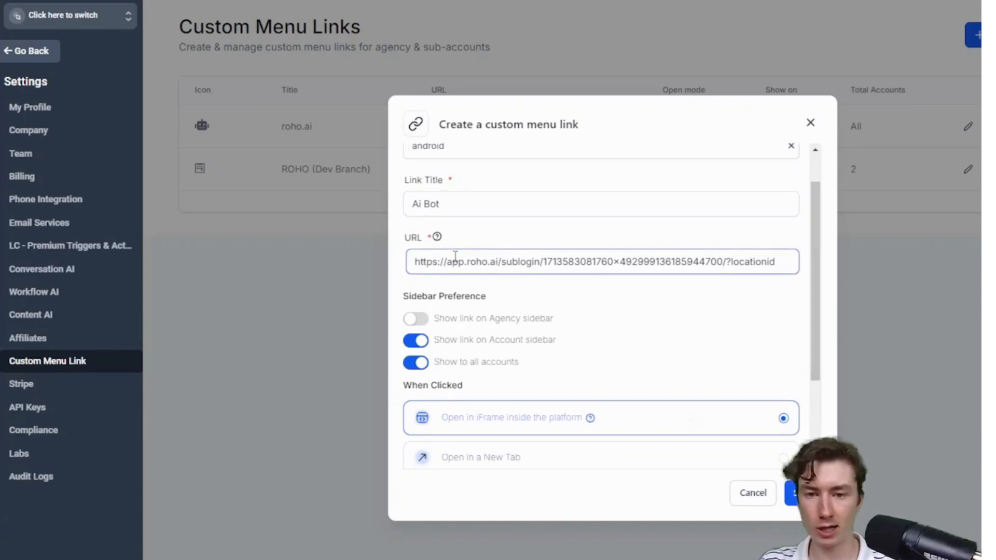
pyautogui.scroll(-3)
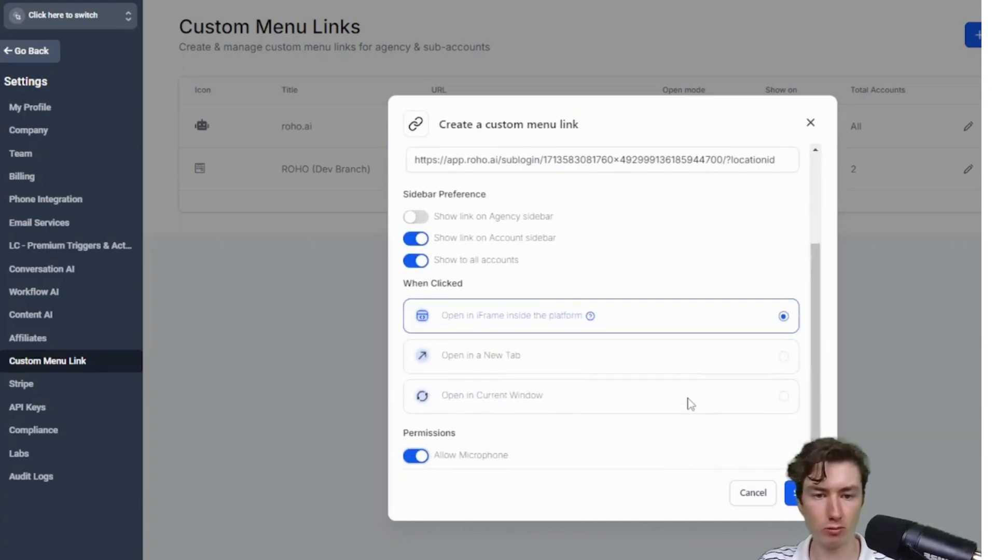
pyautogui.click(794, 493)
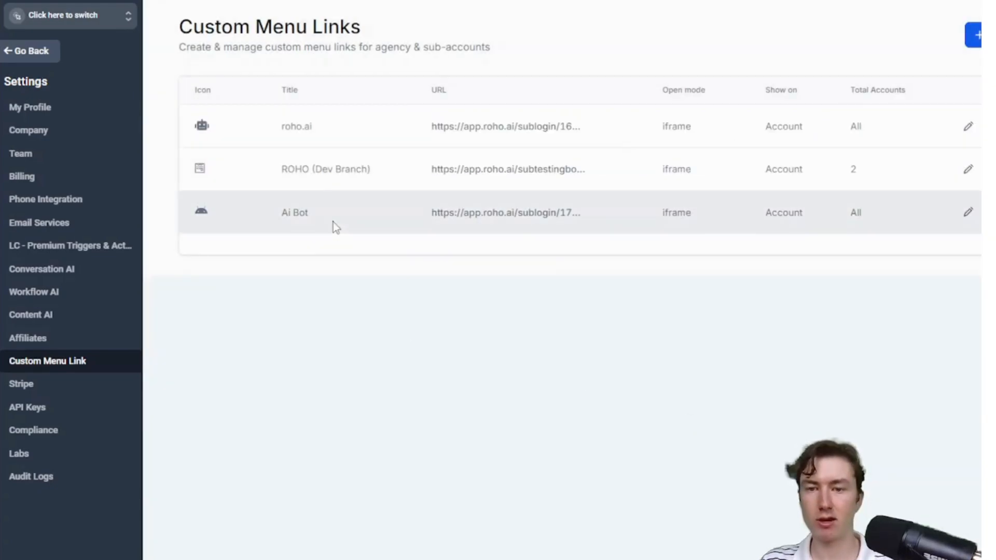